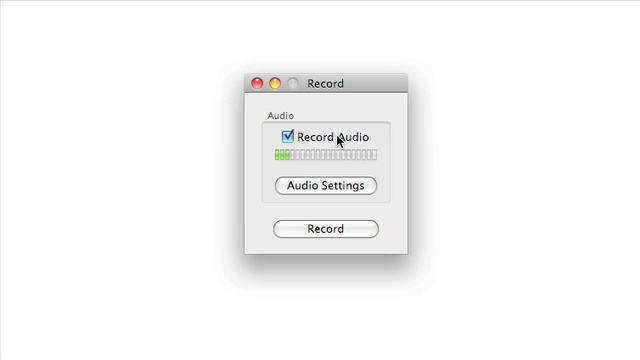
- Switch off audio recording and start recording the performance
{"action": "left_click", "coordinate": [286, 138]}
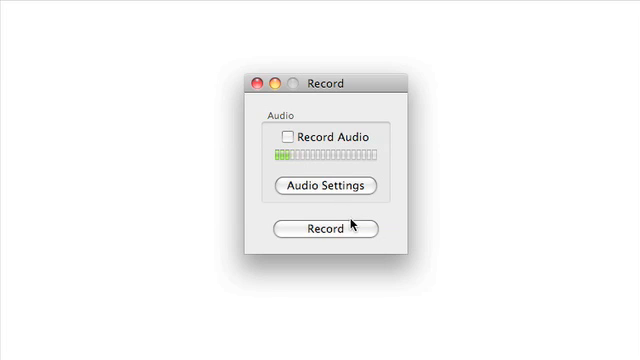
{"action": "left_click", "coordinate": [324, 228]}
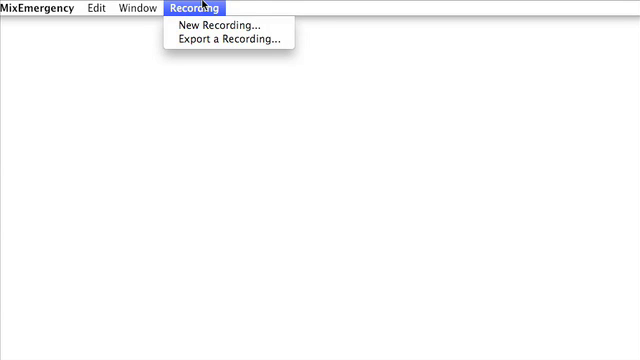
{"action": "mouse_move", "coordinate": [228, 40]}
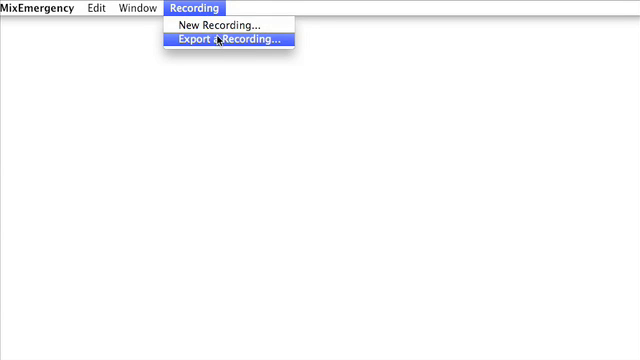
- Load the saved MixEmergency Performance recording for export
{"action": "left_click", "coordinate": [230, 40]}
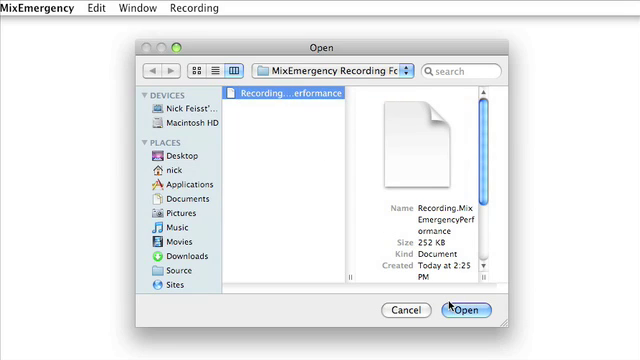
{"action": "left_click", "coordinate": [464, 310]}
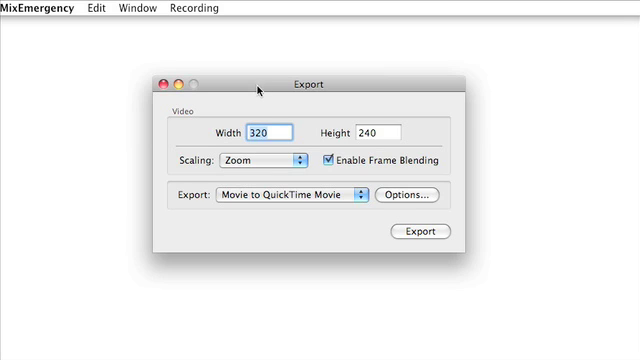
- Set the export size to 1024 by 768 with H.264 compression at 25 fps
{"action": "left_click", "coordinate": [262, 132]}
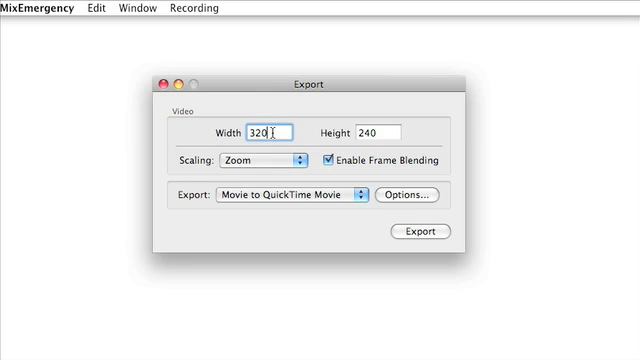
{"action": "type", "text": "1024"}
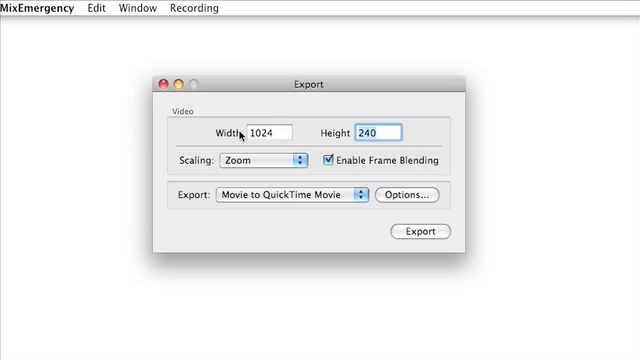
{"action": "type", "text": "768"}
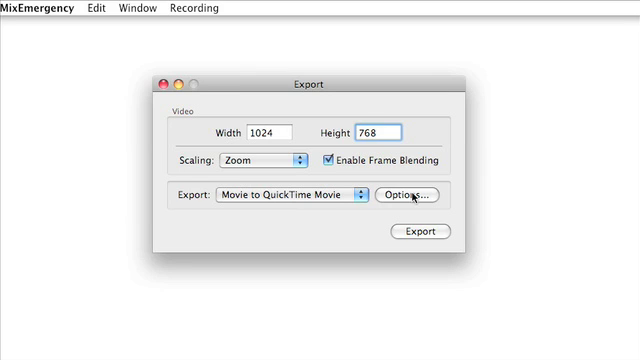
{"action": "left_click", "coordinate": [404, 192]}
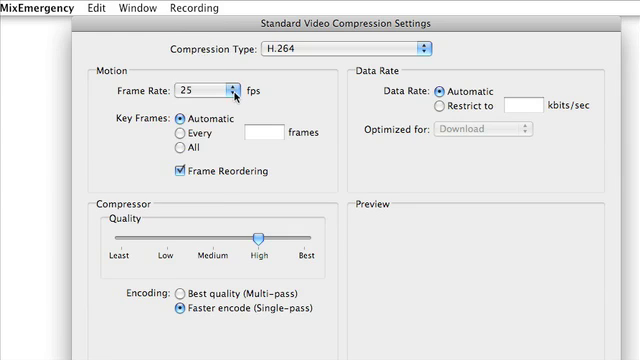
{"action": "left_click", "coordinate": [232, 90]}
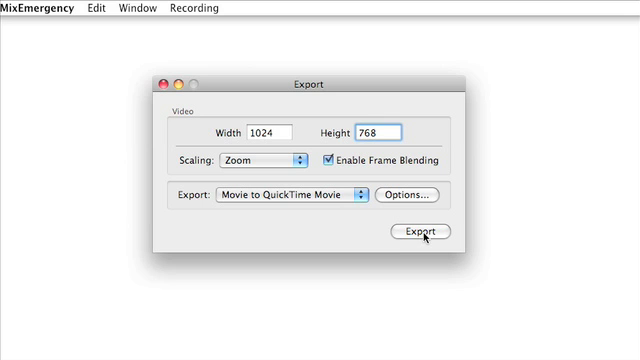
- Start exporting the recording as a QuickTime movie
{"action": "left_click", "coordinate": [416, 232]}
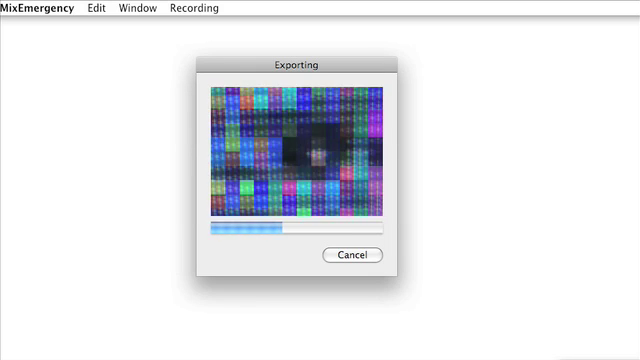